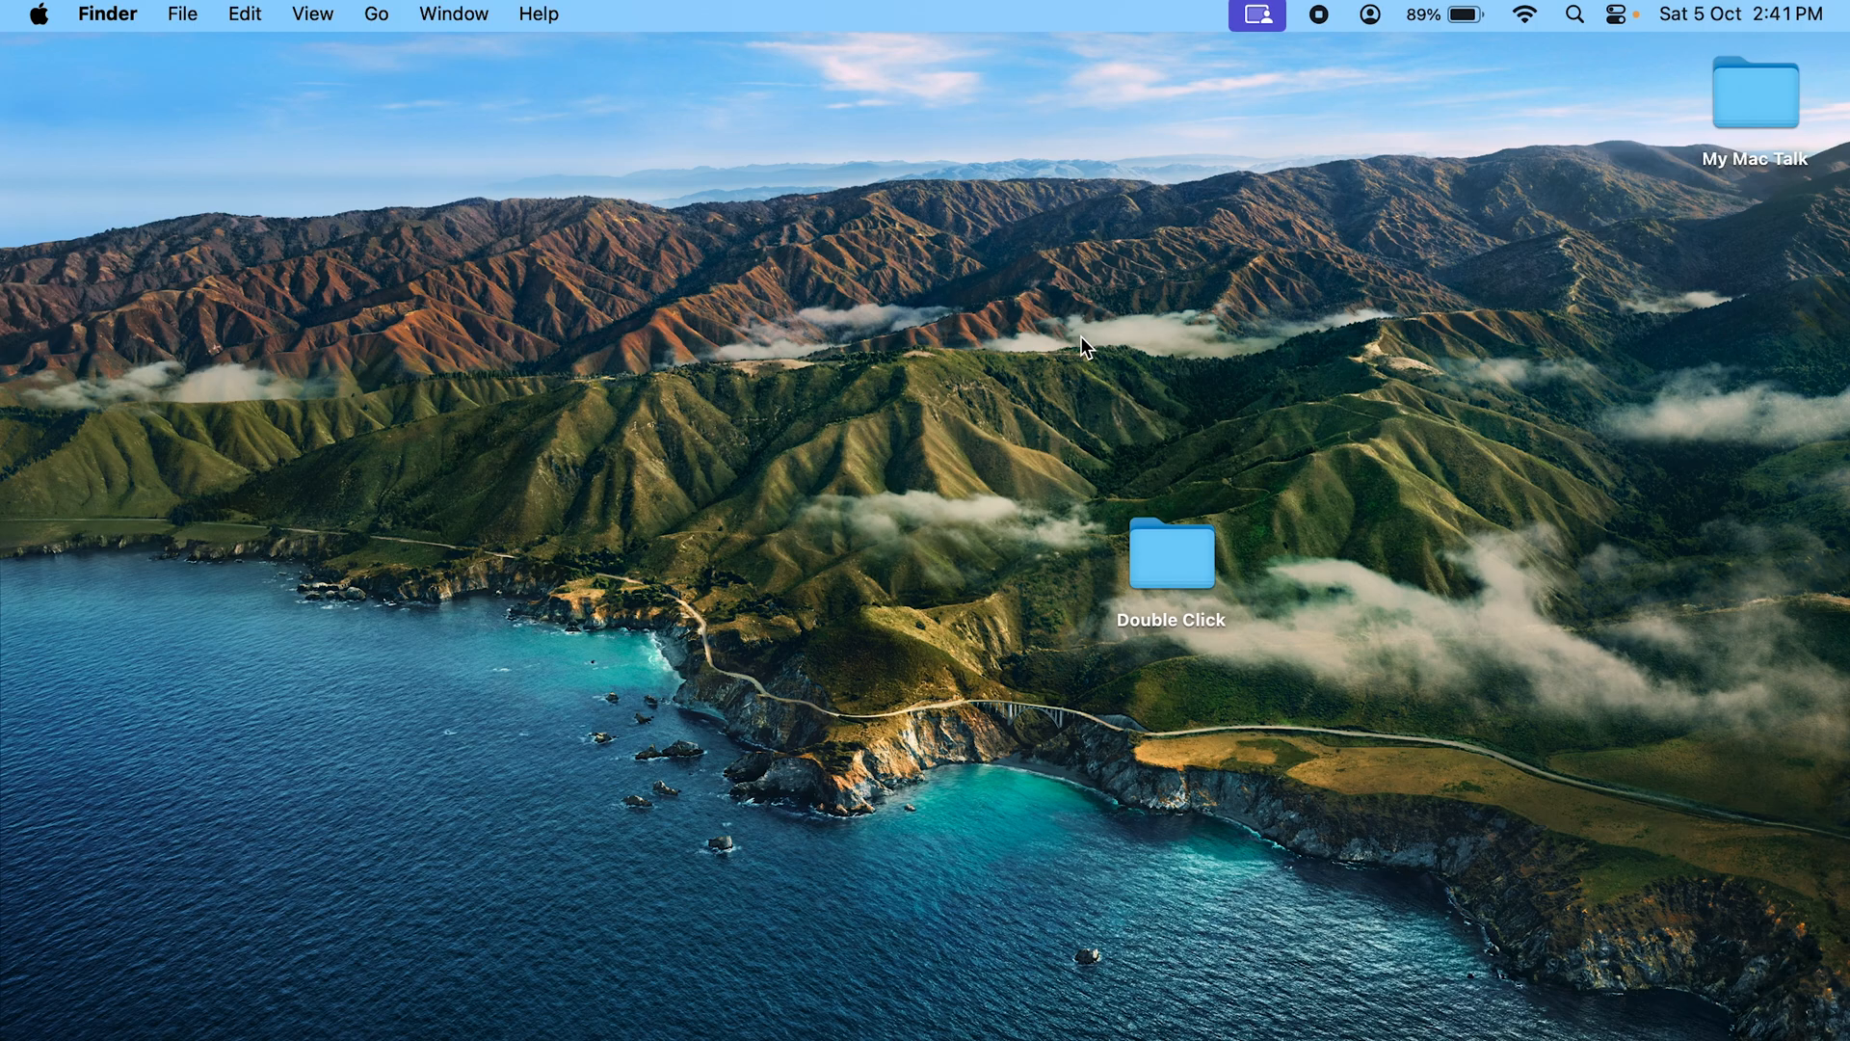
# - After two failed double-clicks on the Double Click folder, open System Settings to Accessibility
pyautogui.doubleClick(1170, 552)
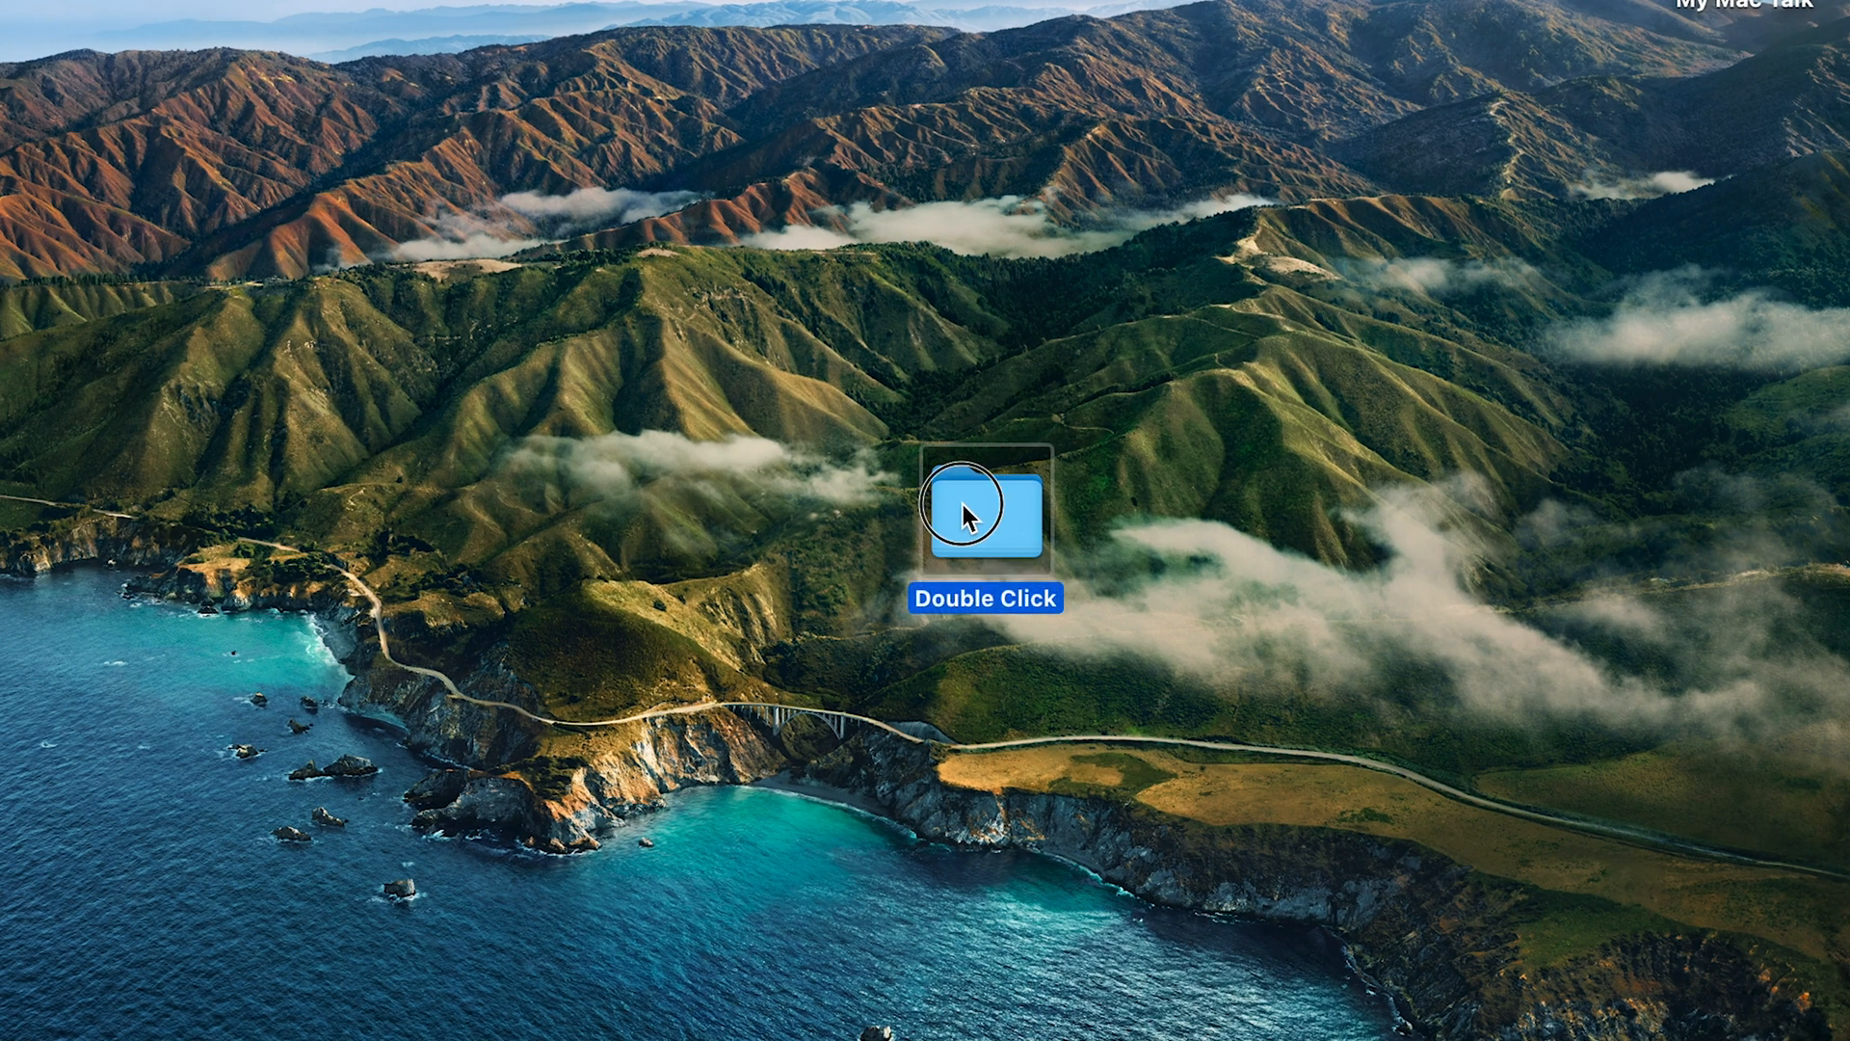
pyautogui.doubleClick(986, 514)
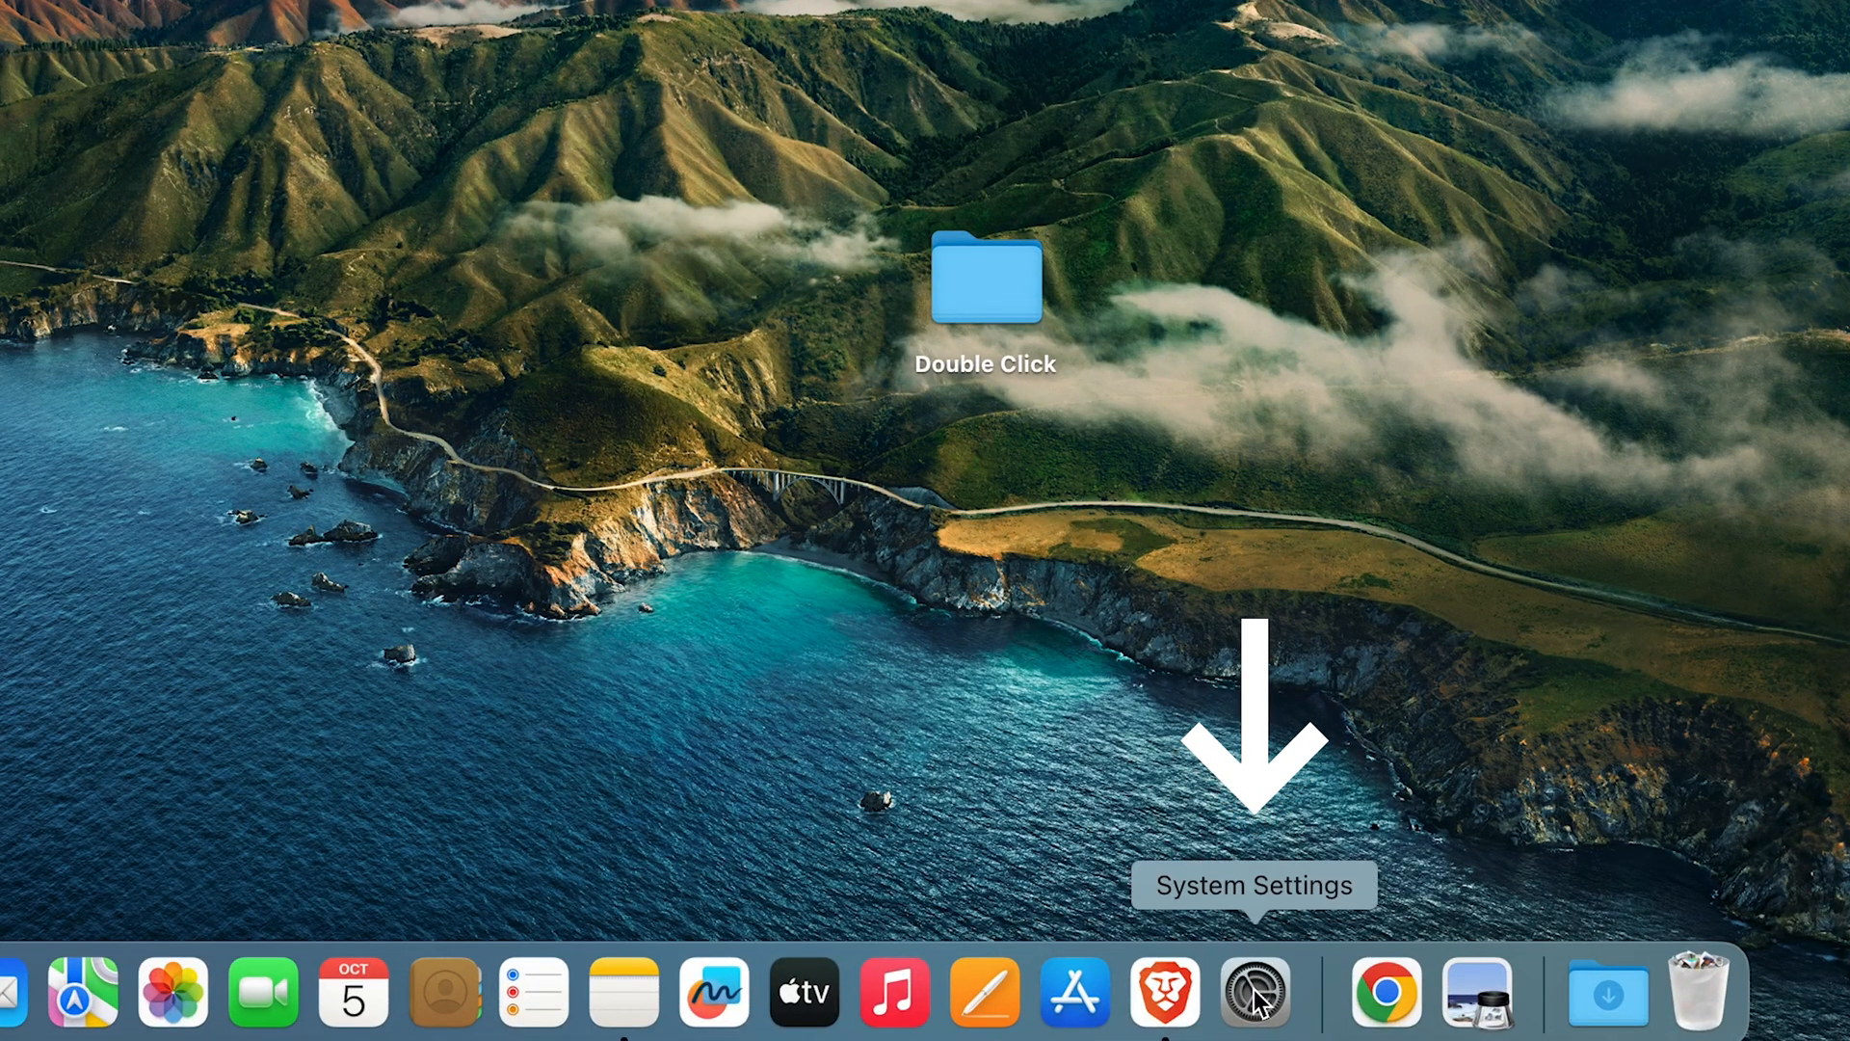
pyautogui.click(1255, 992)
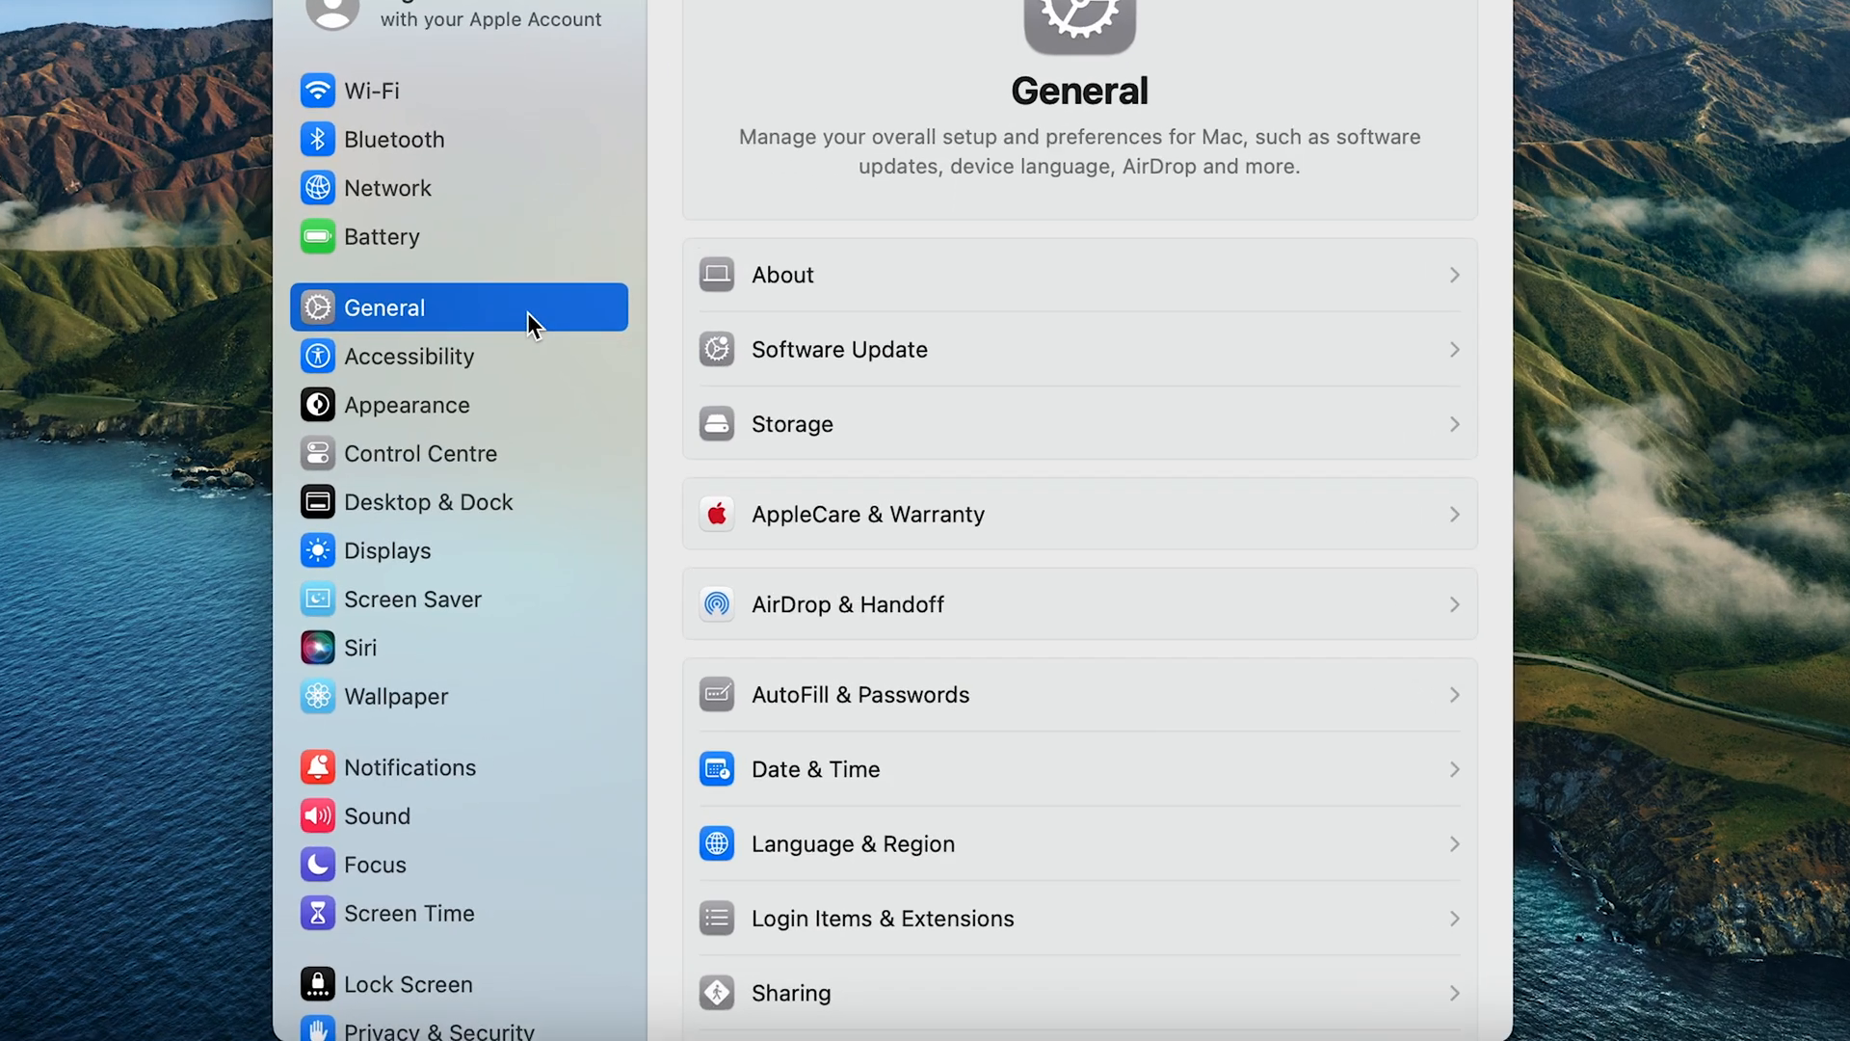
pyautogui.moveTo(375, 382)
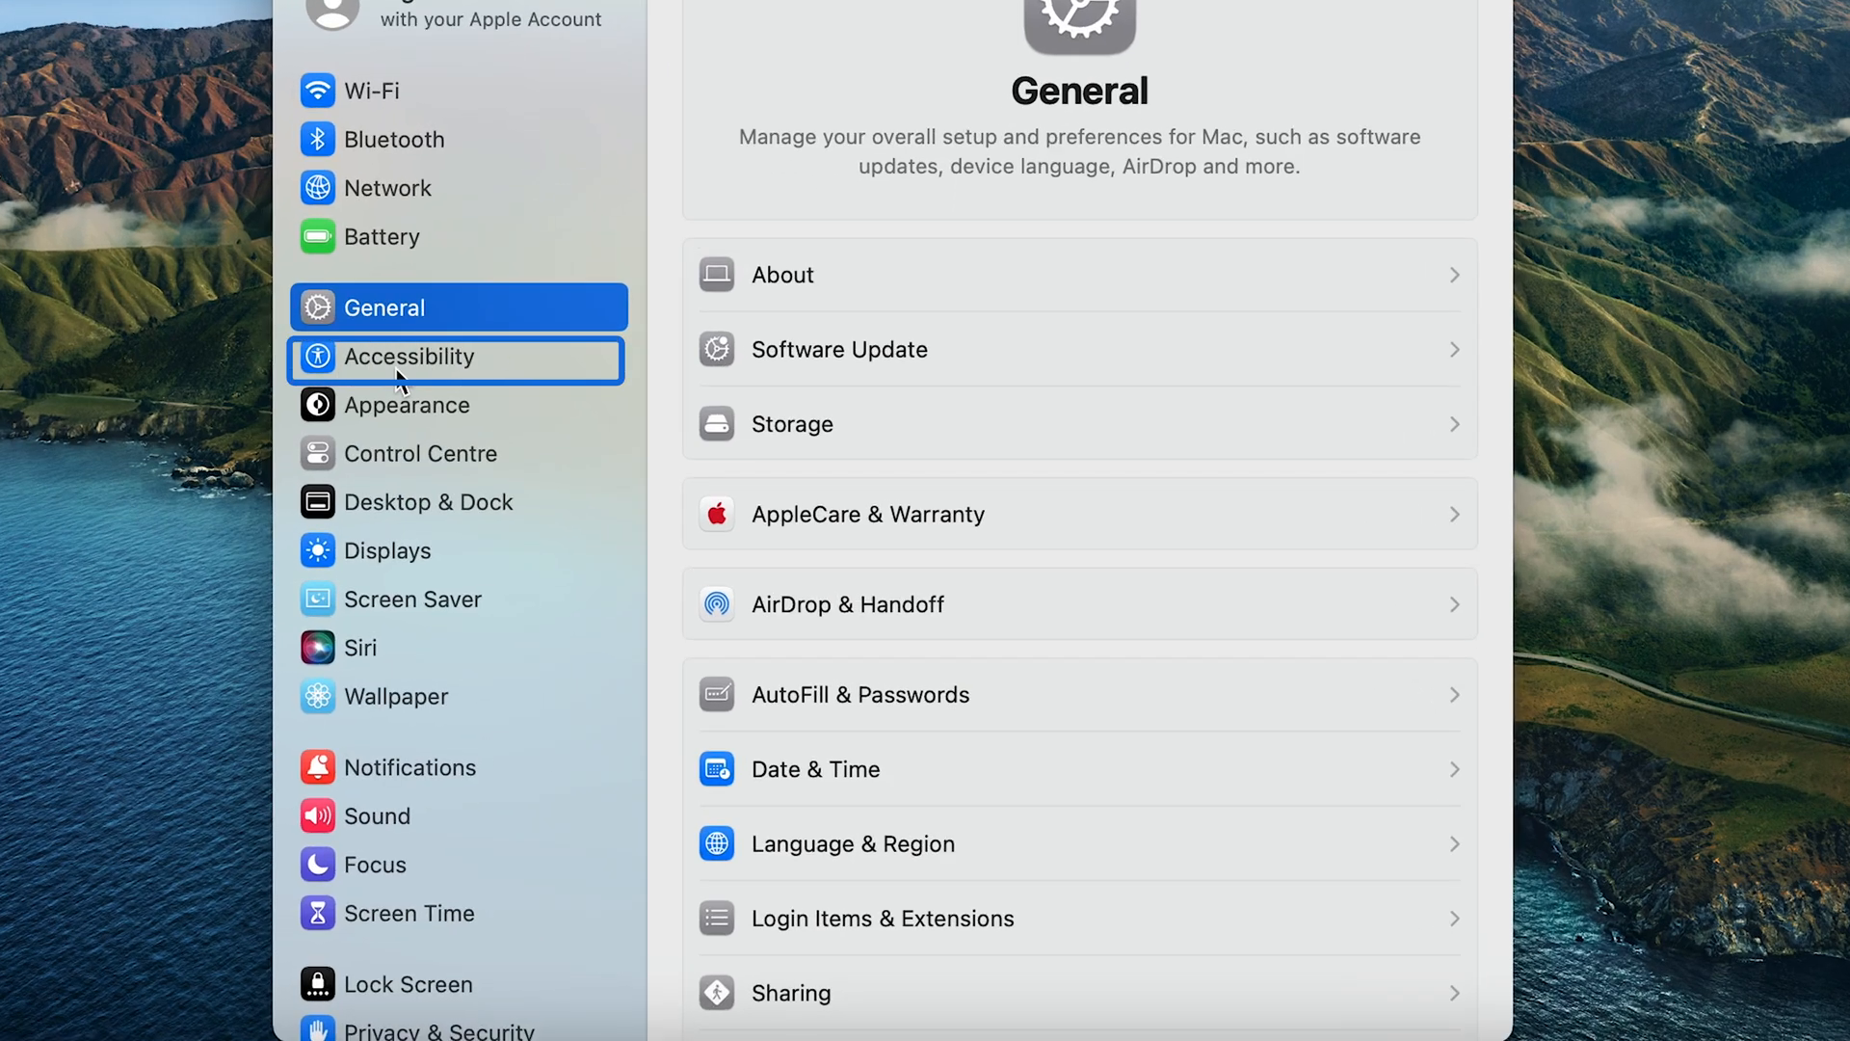
pyautogui.click(413, 357)
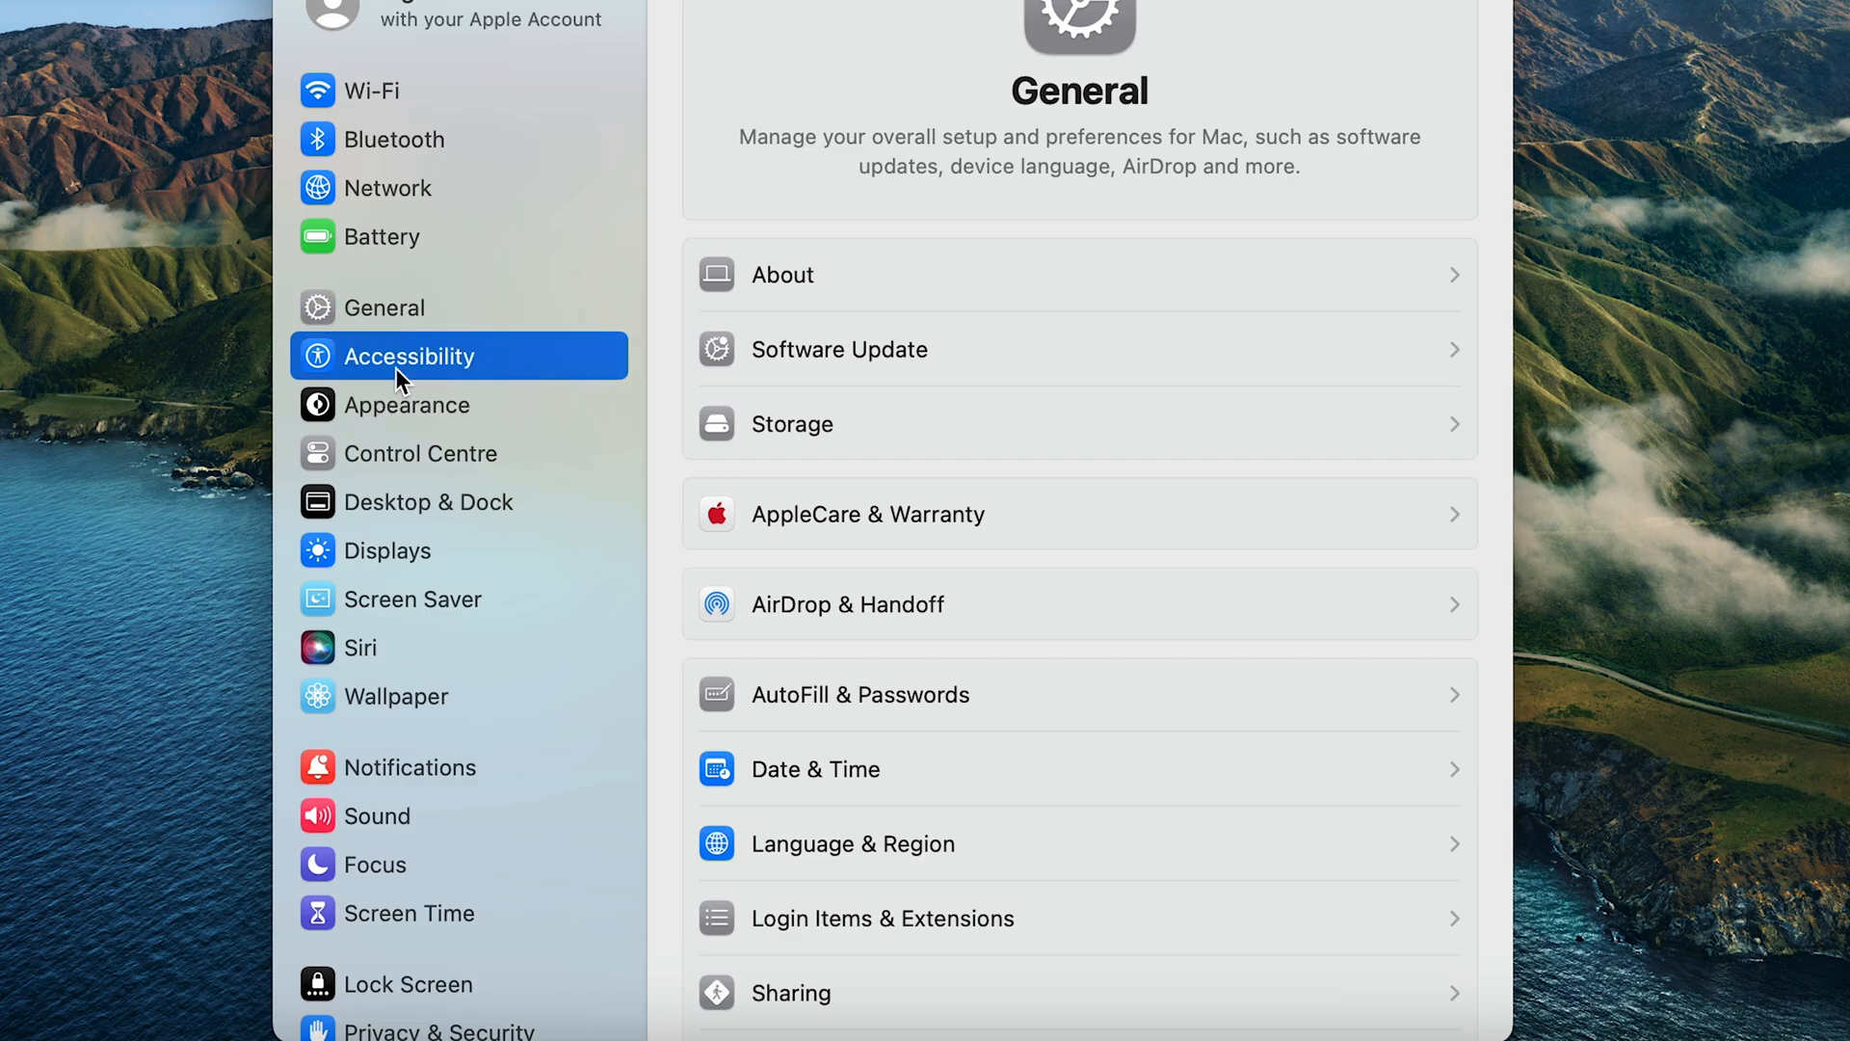
pyautogui.click(414, 355)
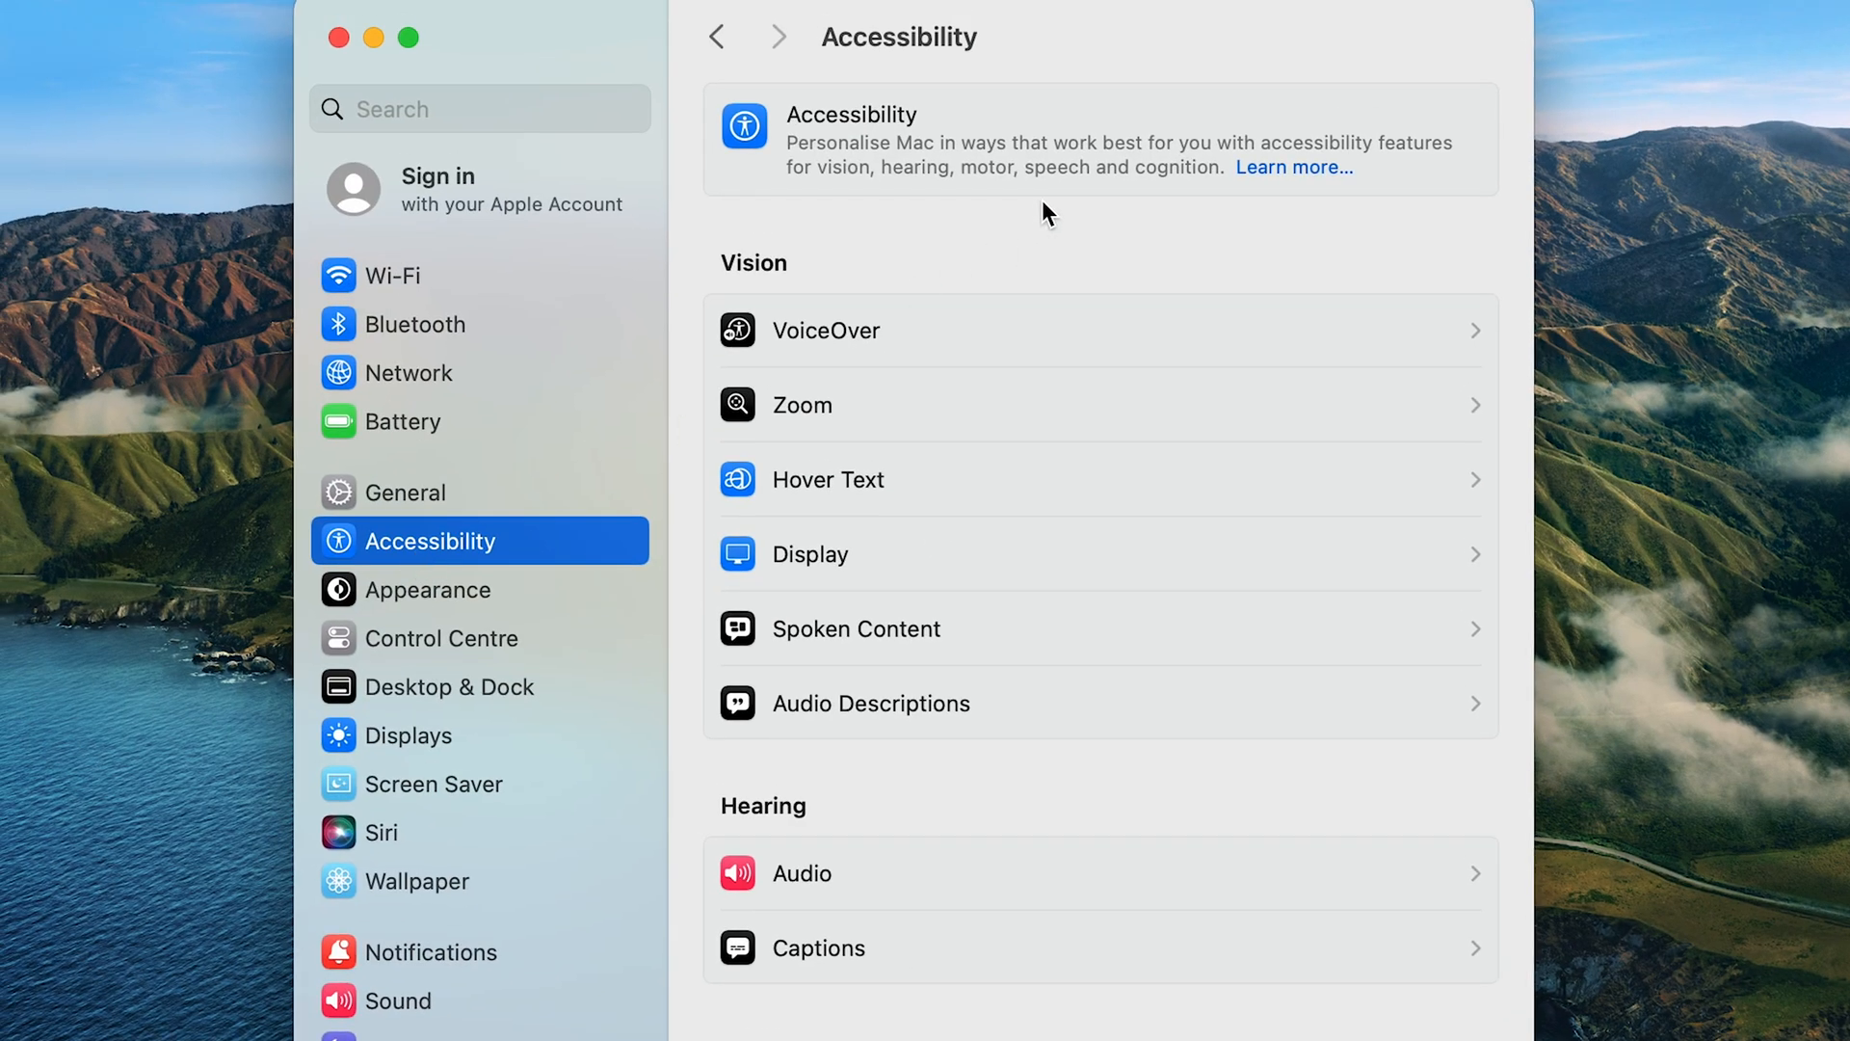
# - Scroll to the Motor section and open Pointer Control
pyautogui.scroll(-3)
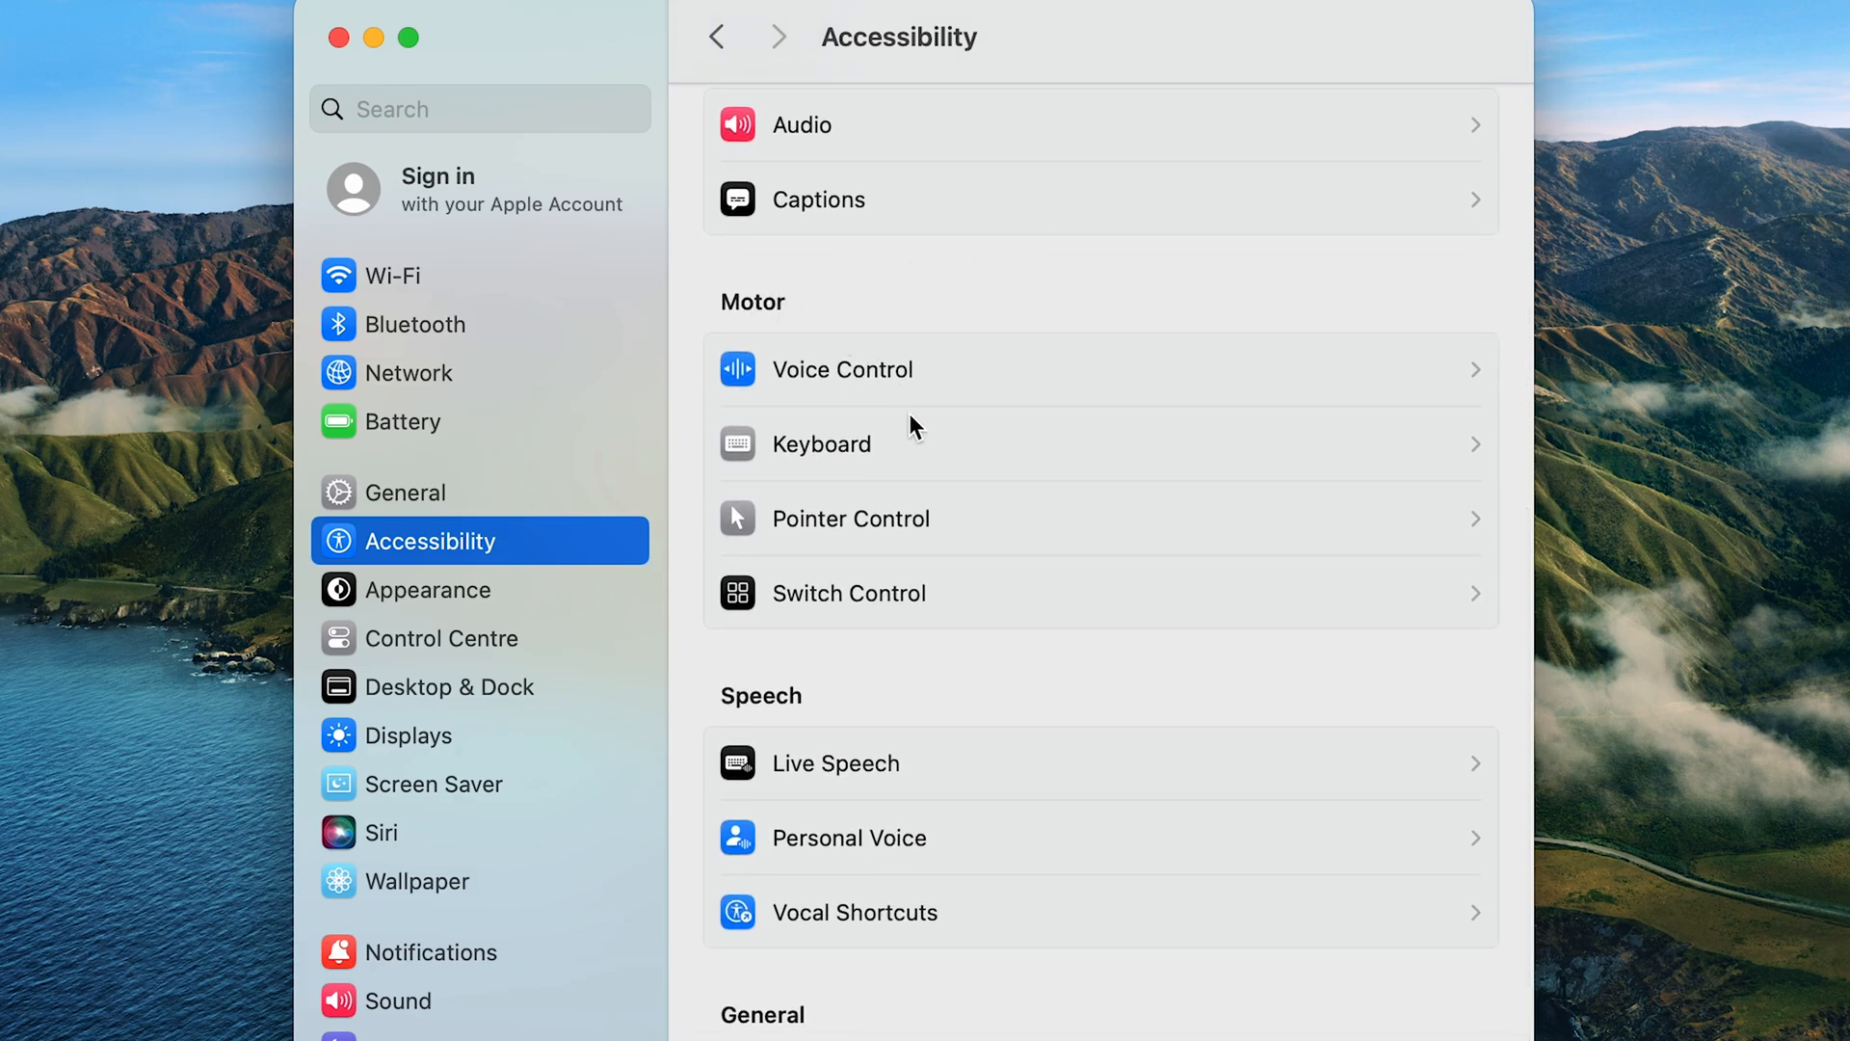
pyautogui.click(862, 519)
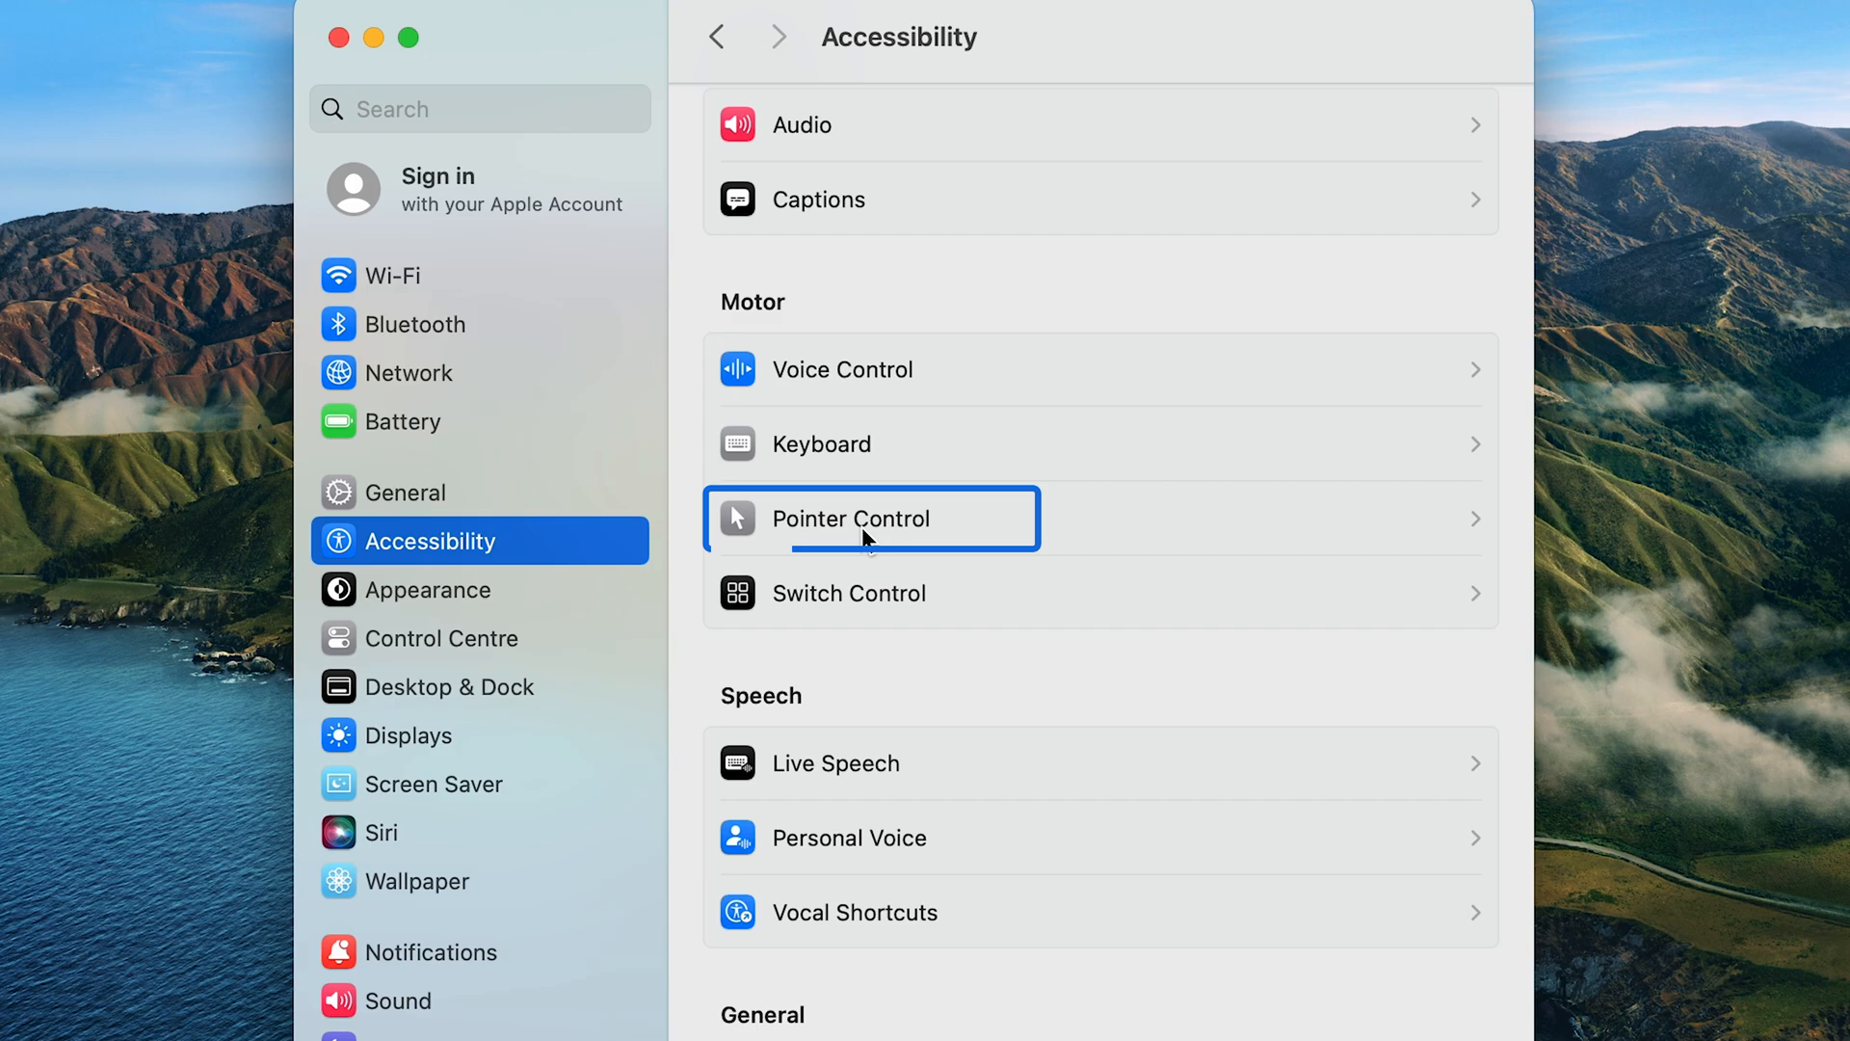
pyautogui.click(871, 519)
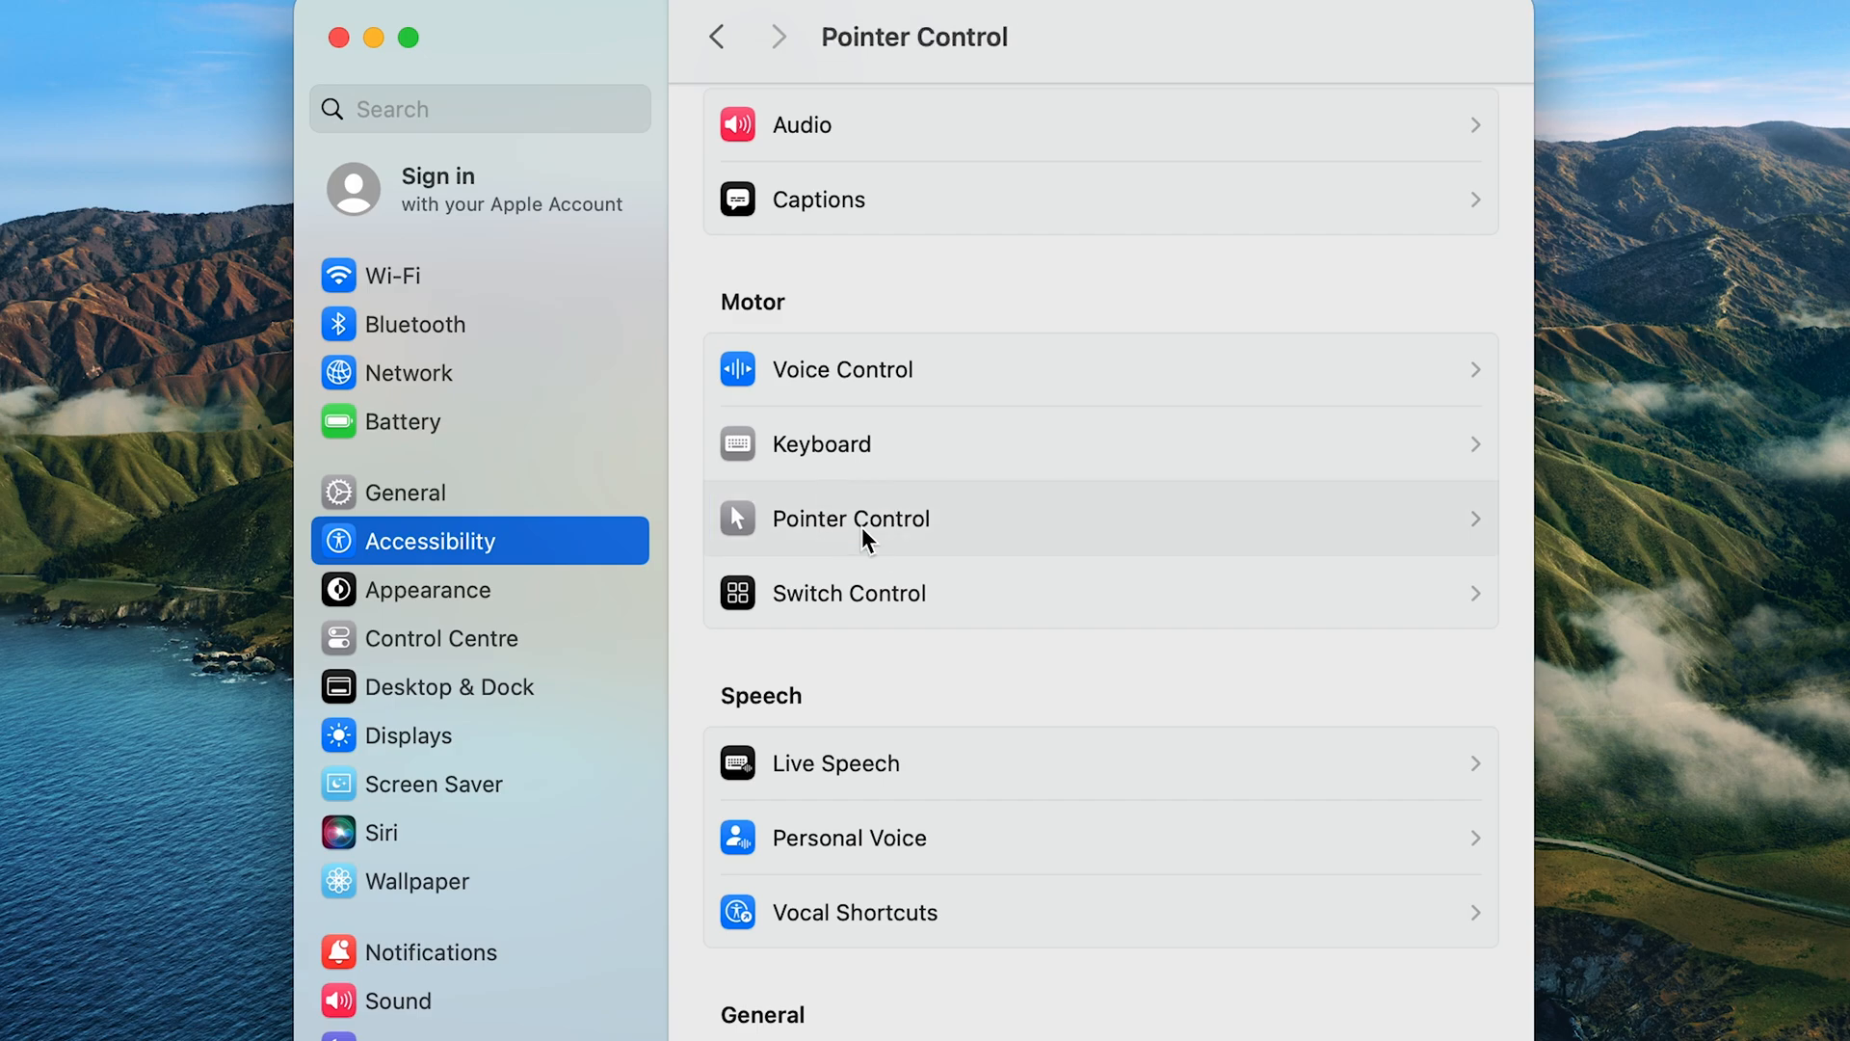
pyautogui.click(850, 519)
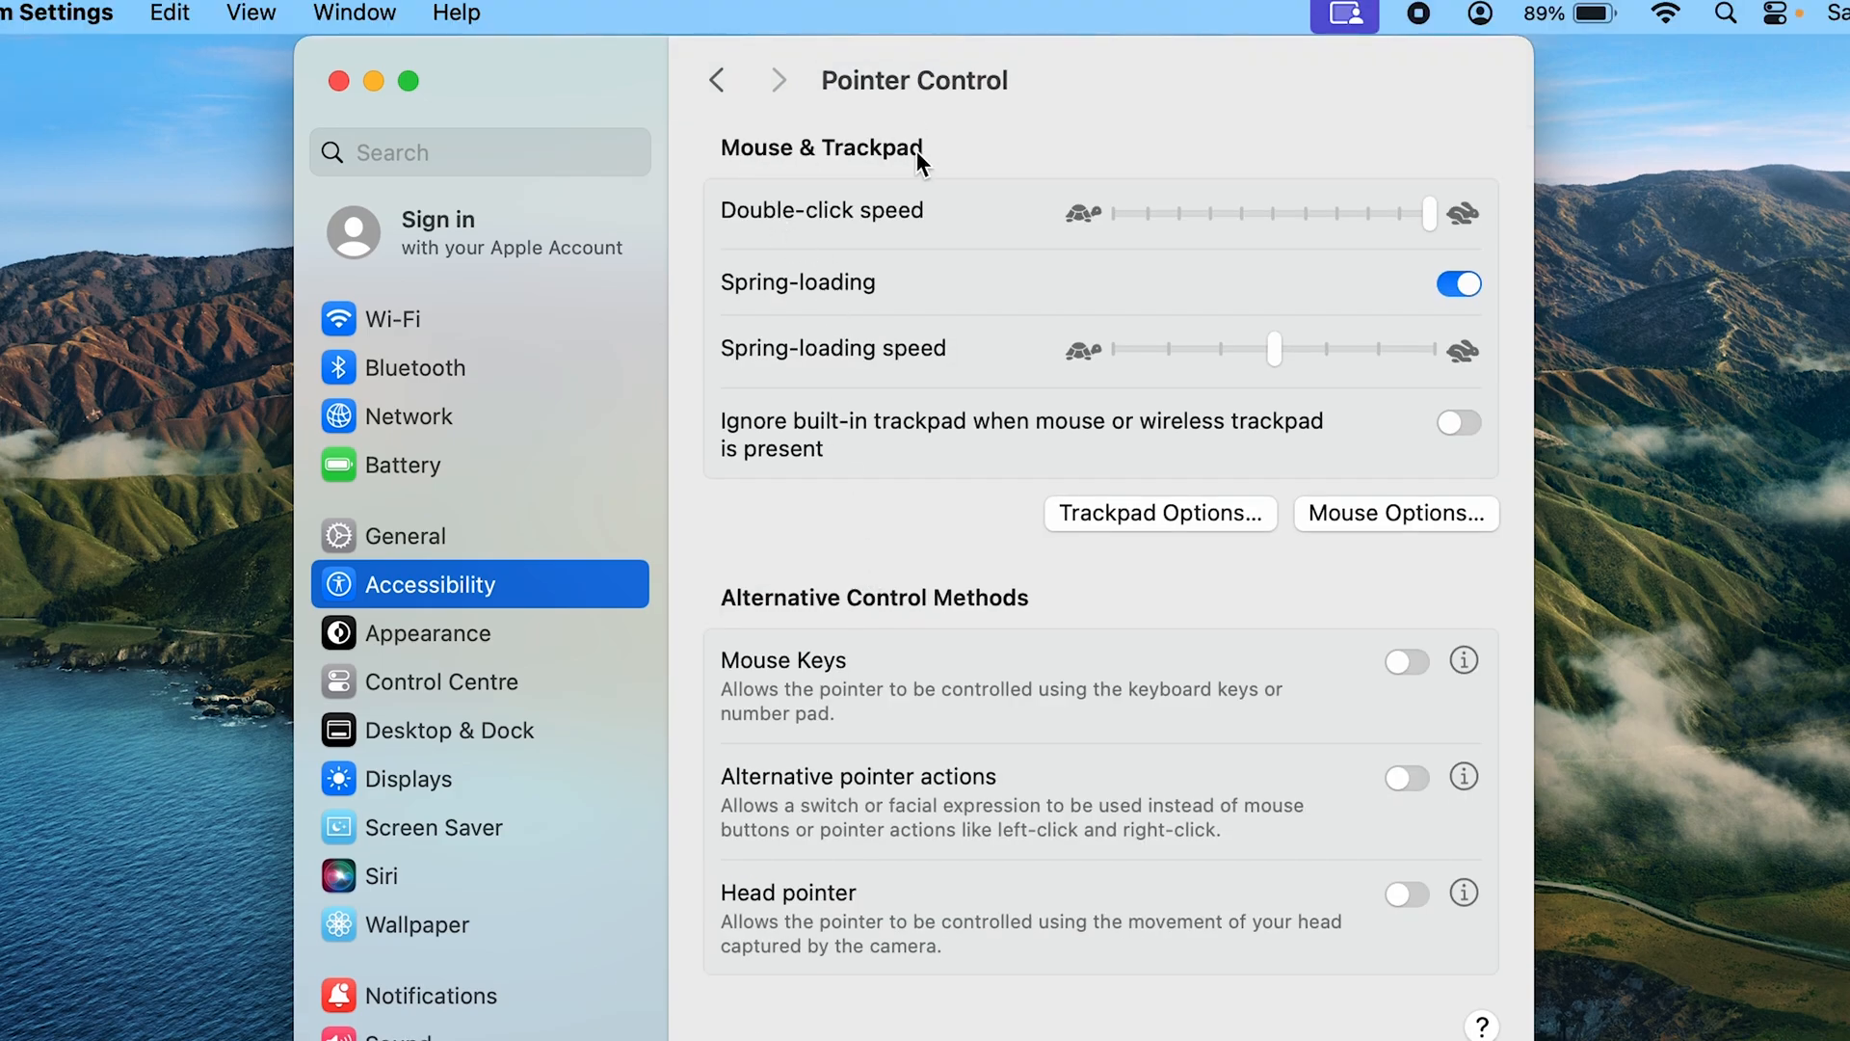
pyautogui.moveTo(891, 216)
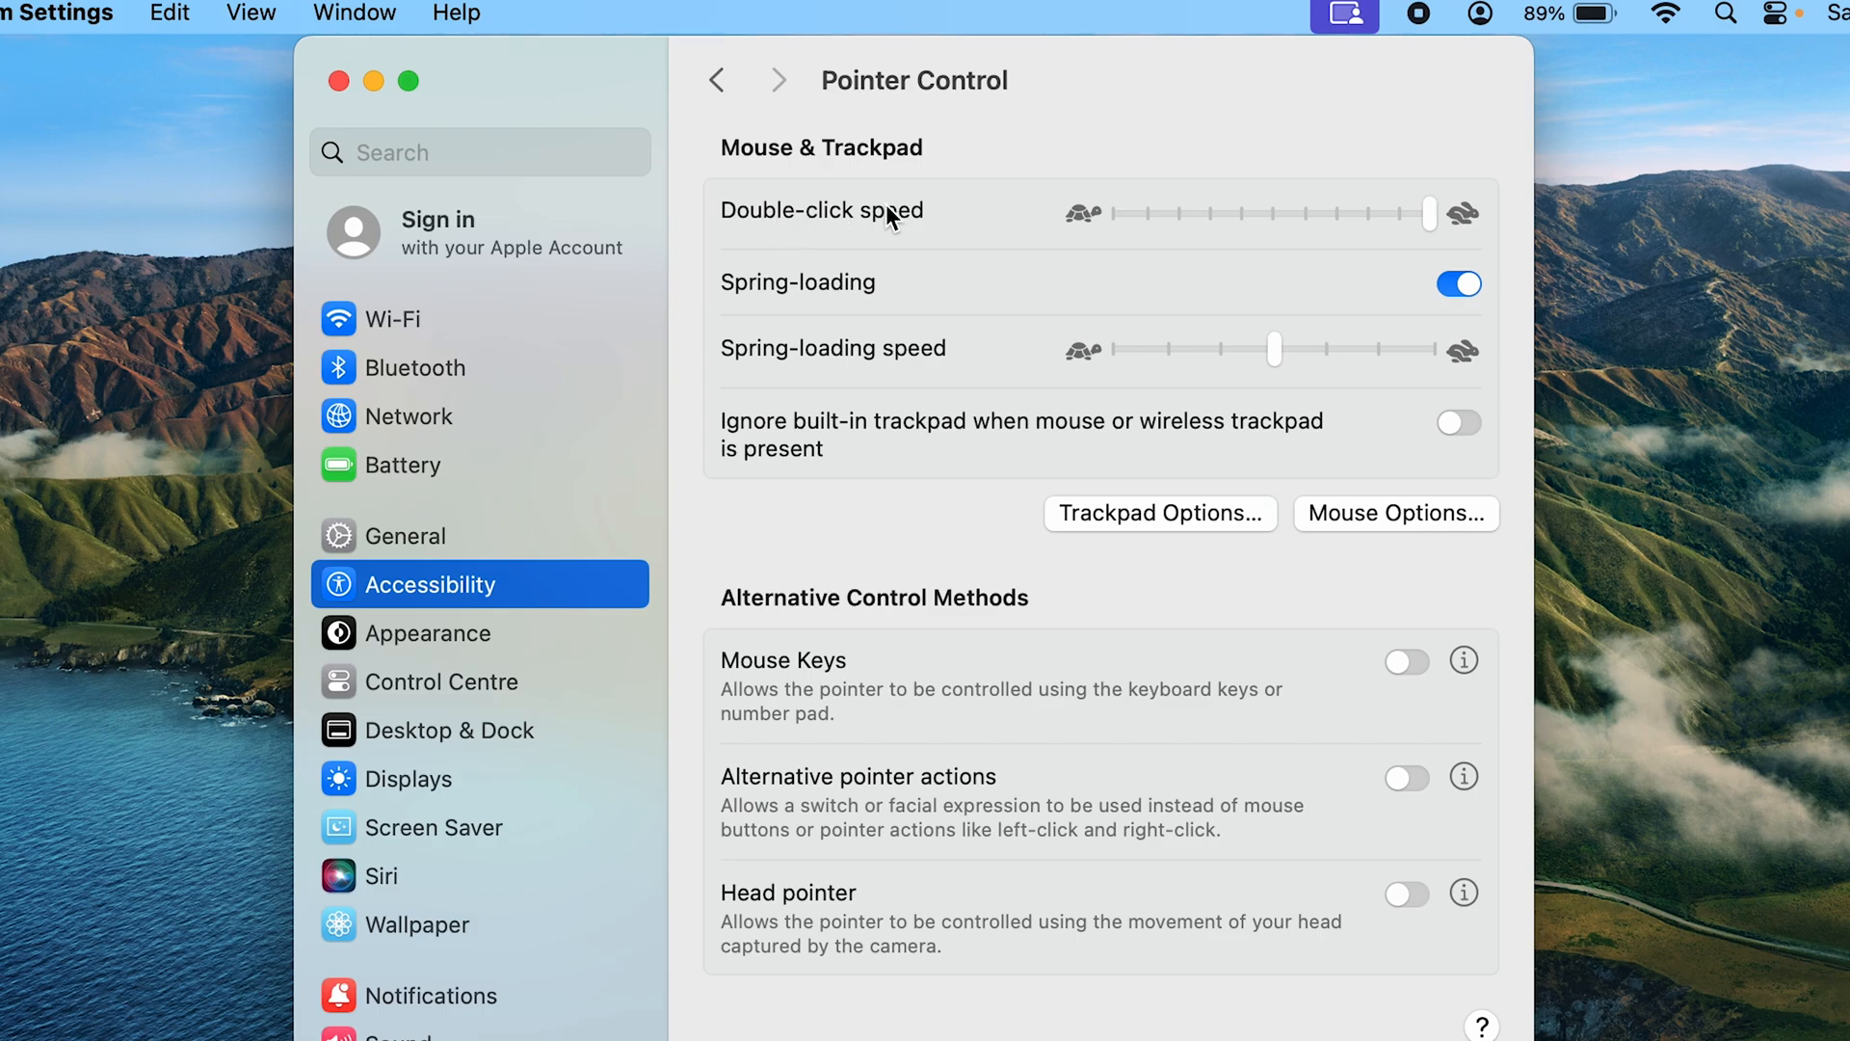
pyautogui.moveTo(997, 268)
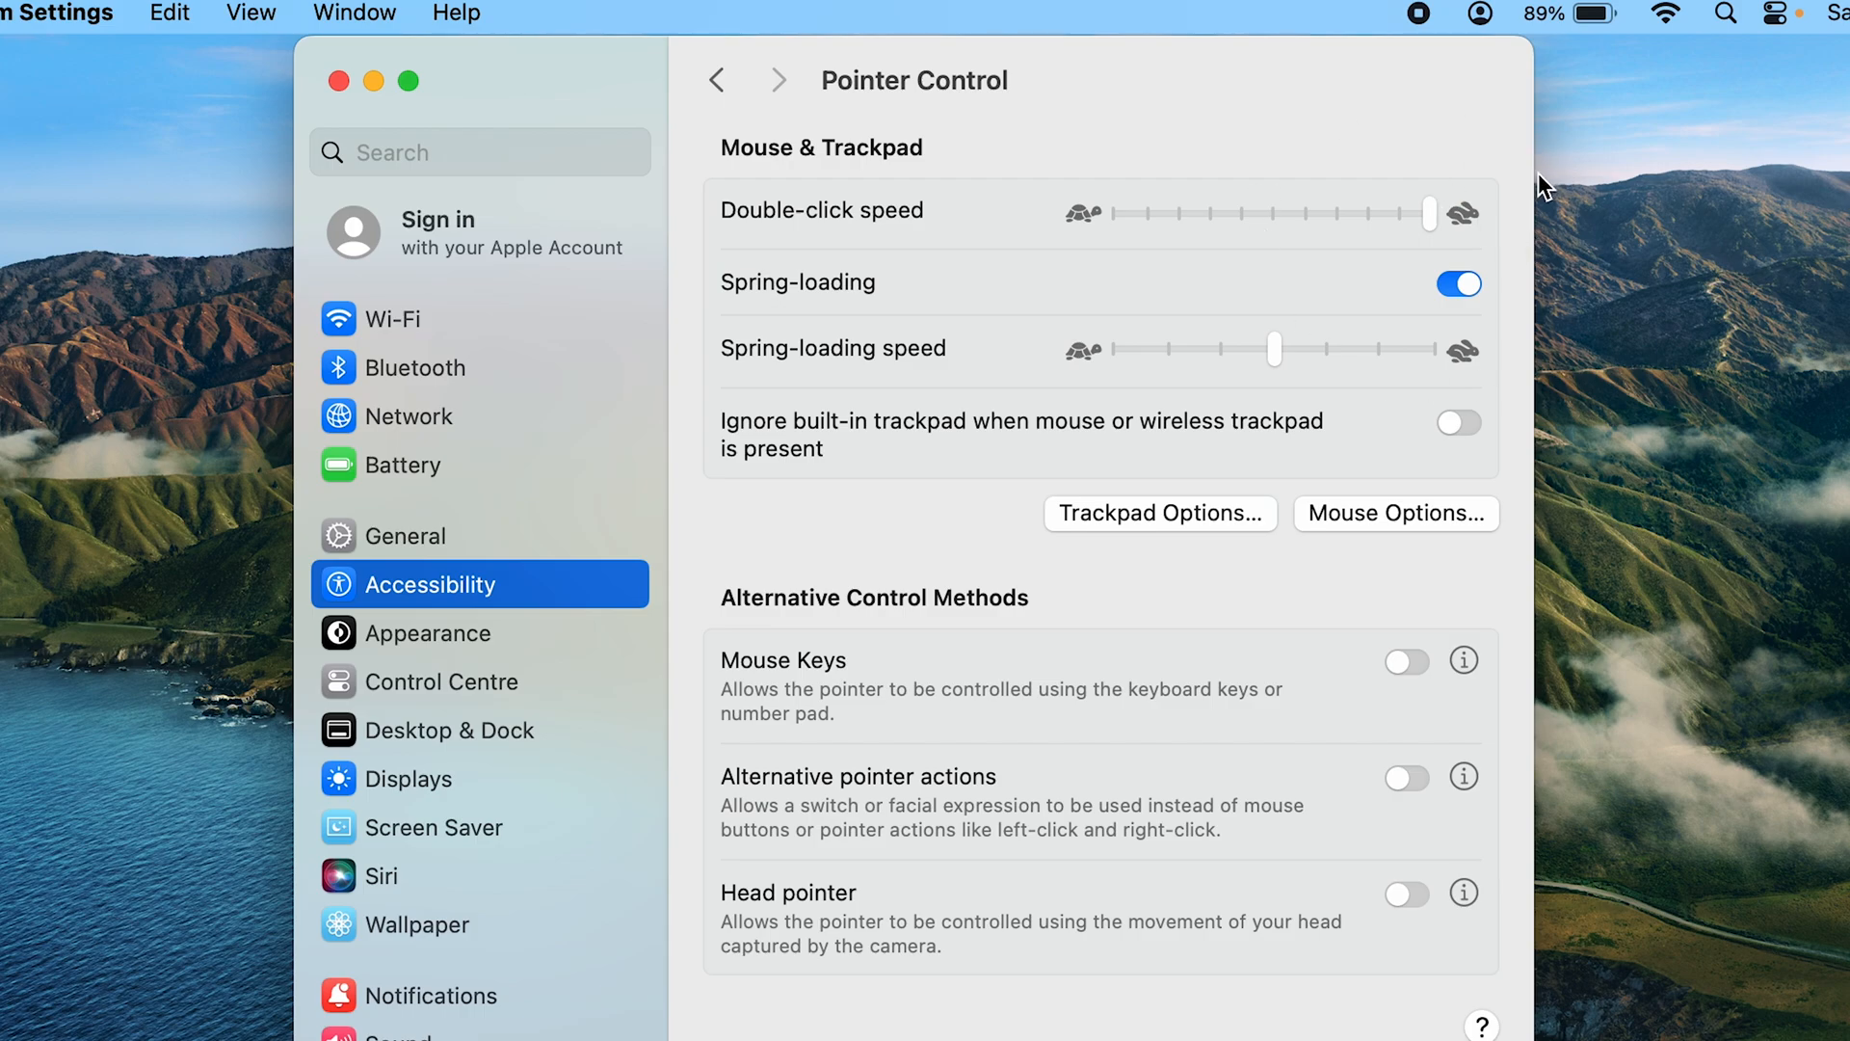
pyautogui.moveTo(1365, 133)
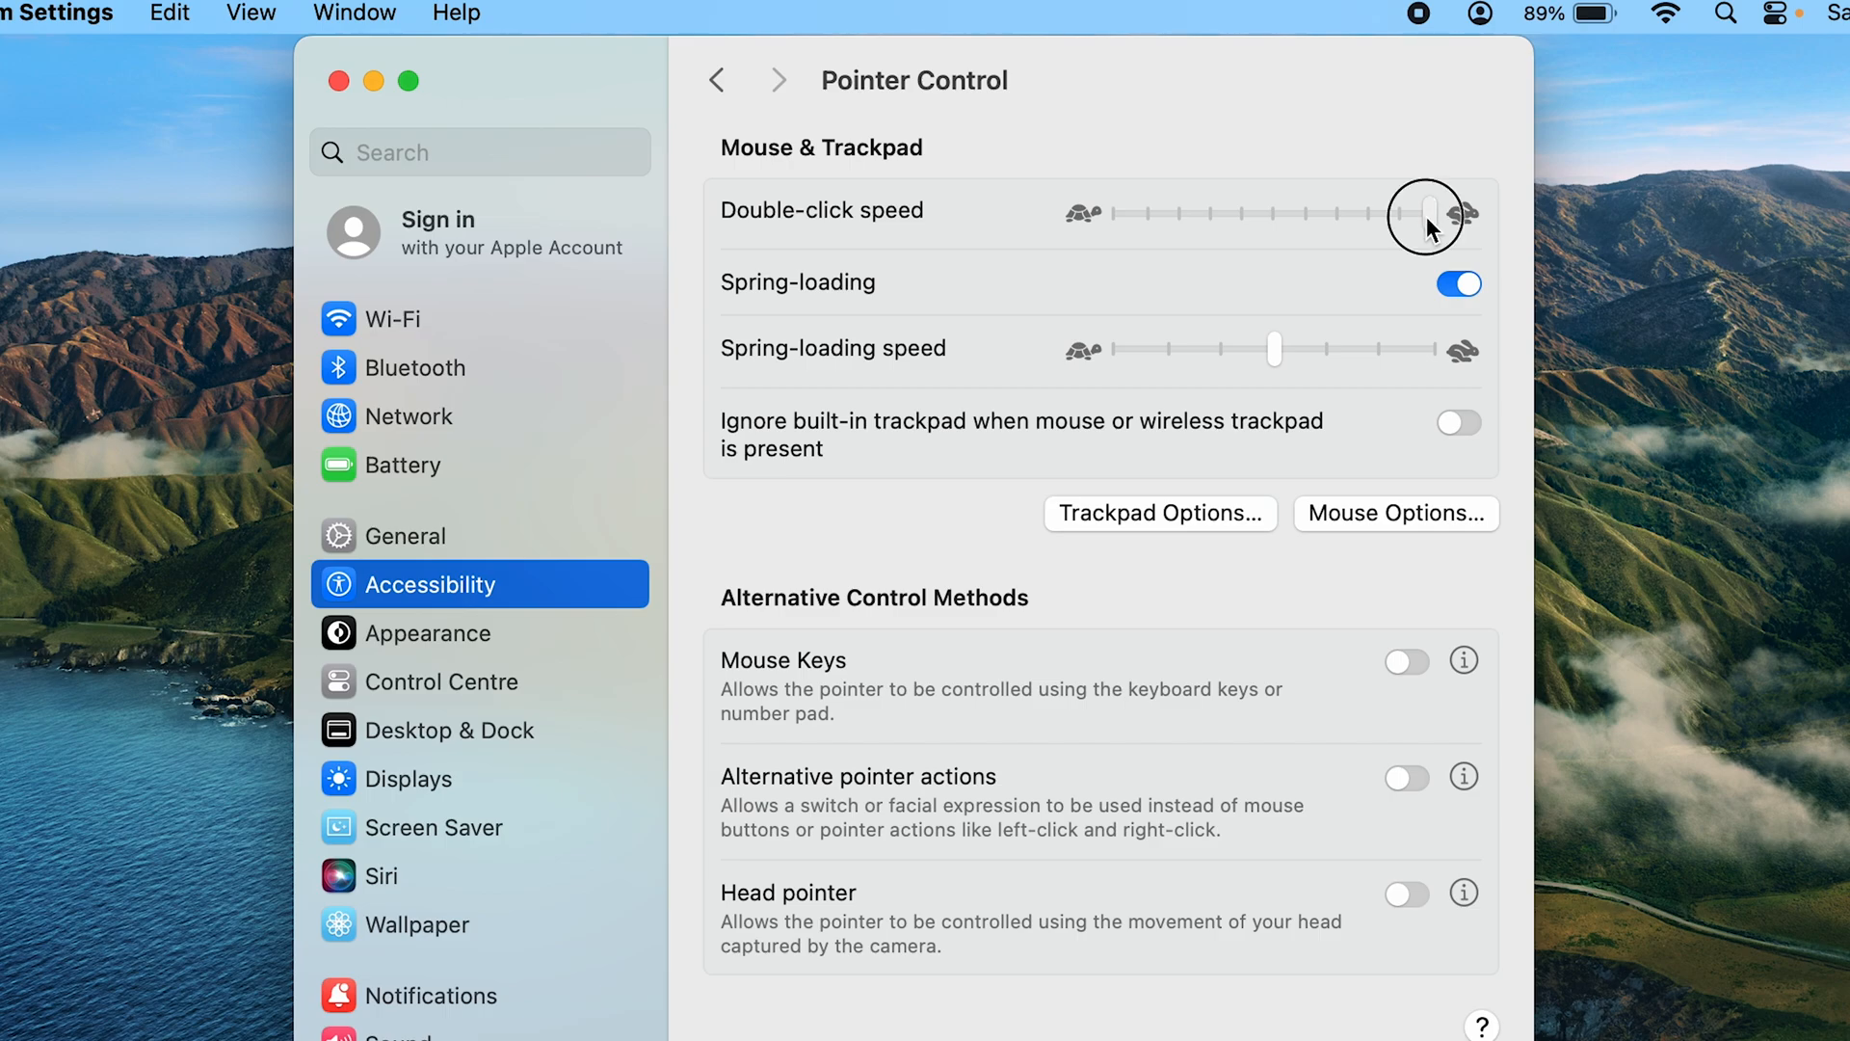
# - Move the Mouse & Trackpad double-click speed slider from fast toward slow
pyautogui.moveTo(1422, 215); pyautogui.dragTo(1334, 214)
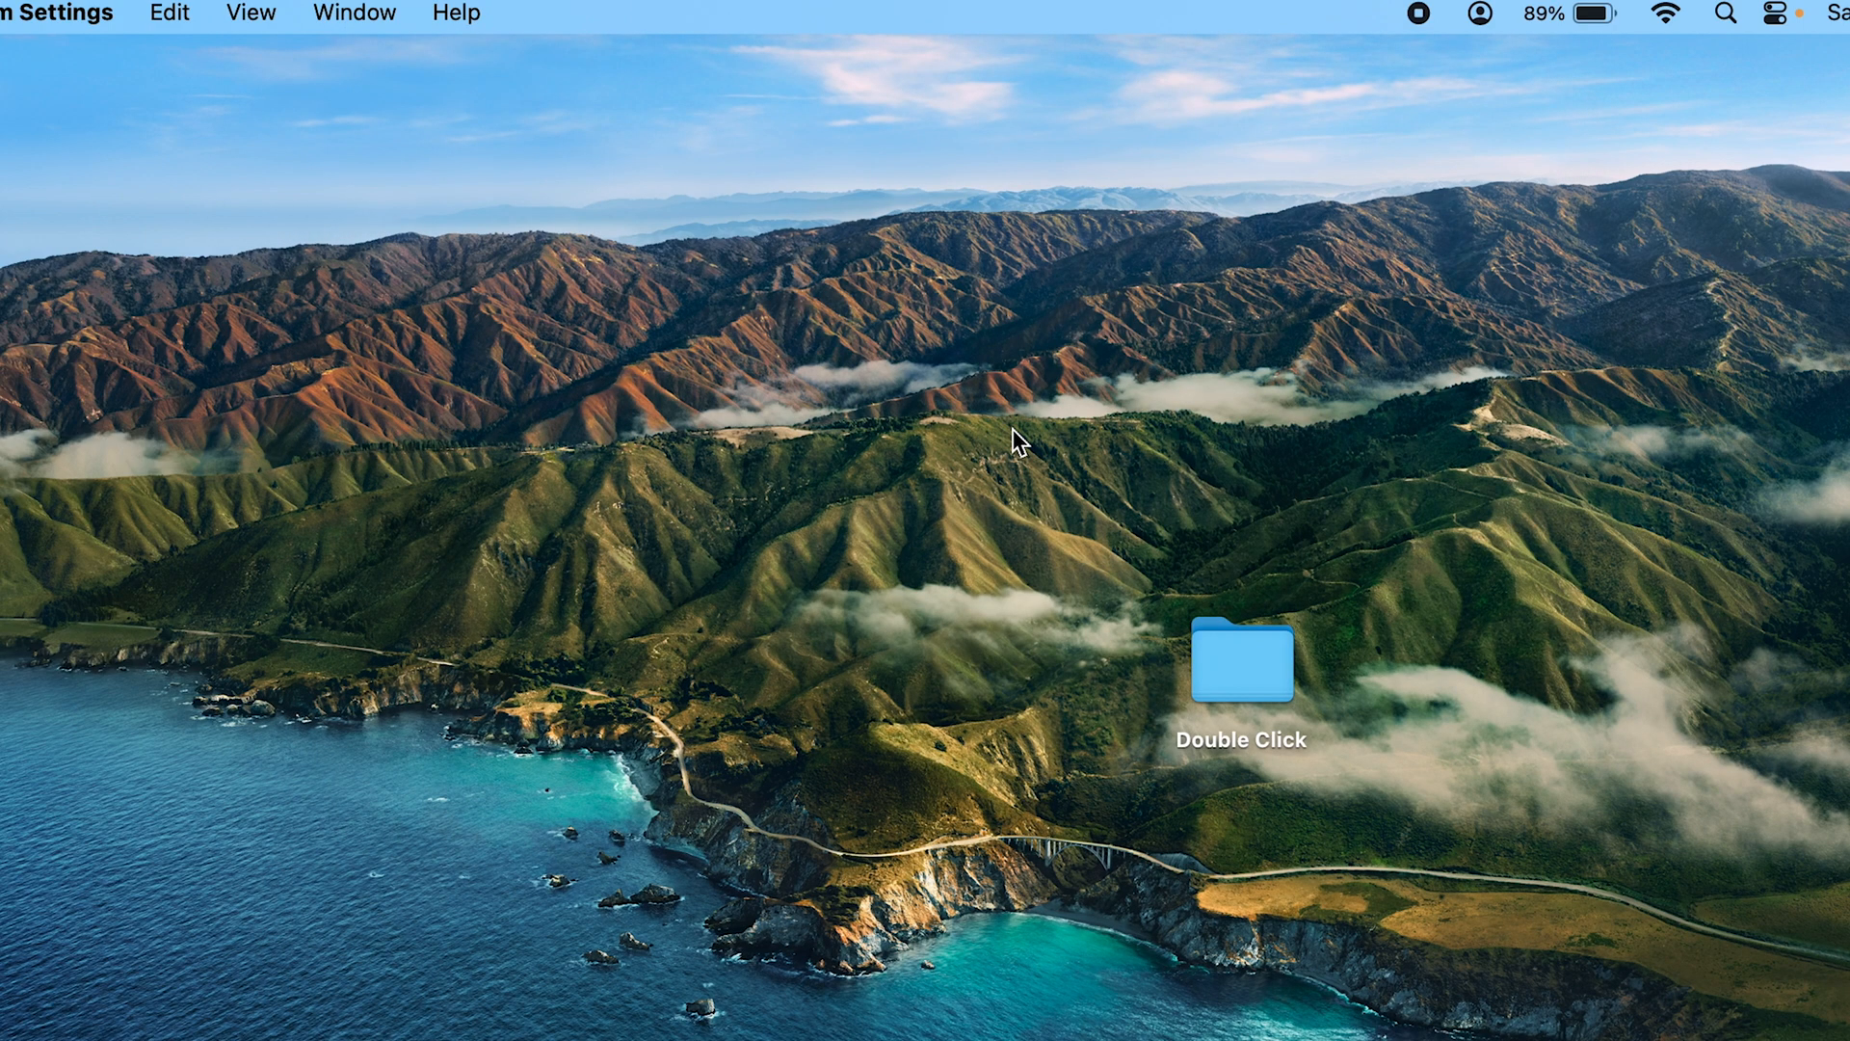
# - Double-click the desktop Double Click folder, revealing the 'That Worked!' folder inside
pyautogui.doubleClick(1240, 661)
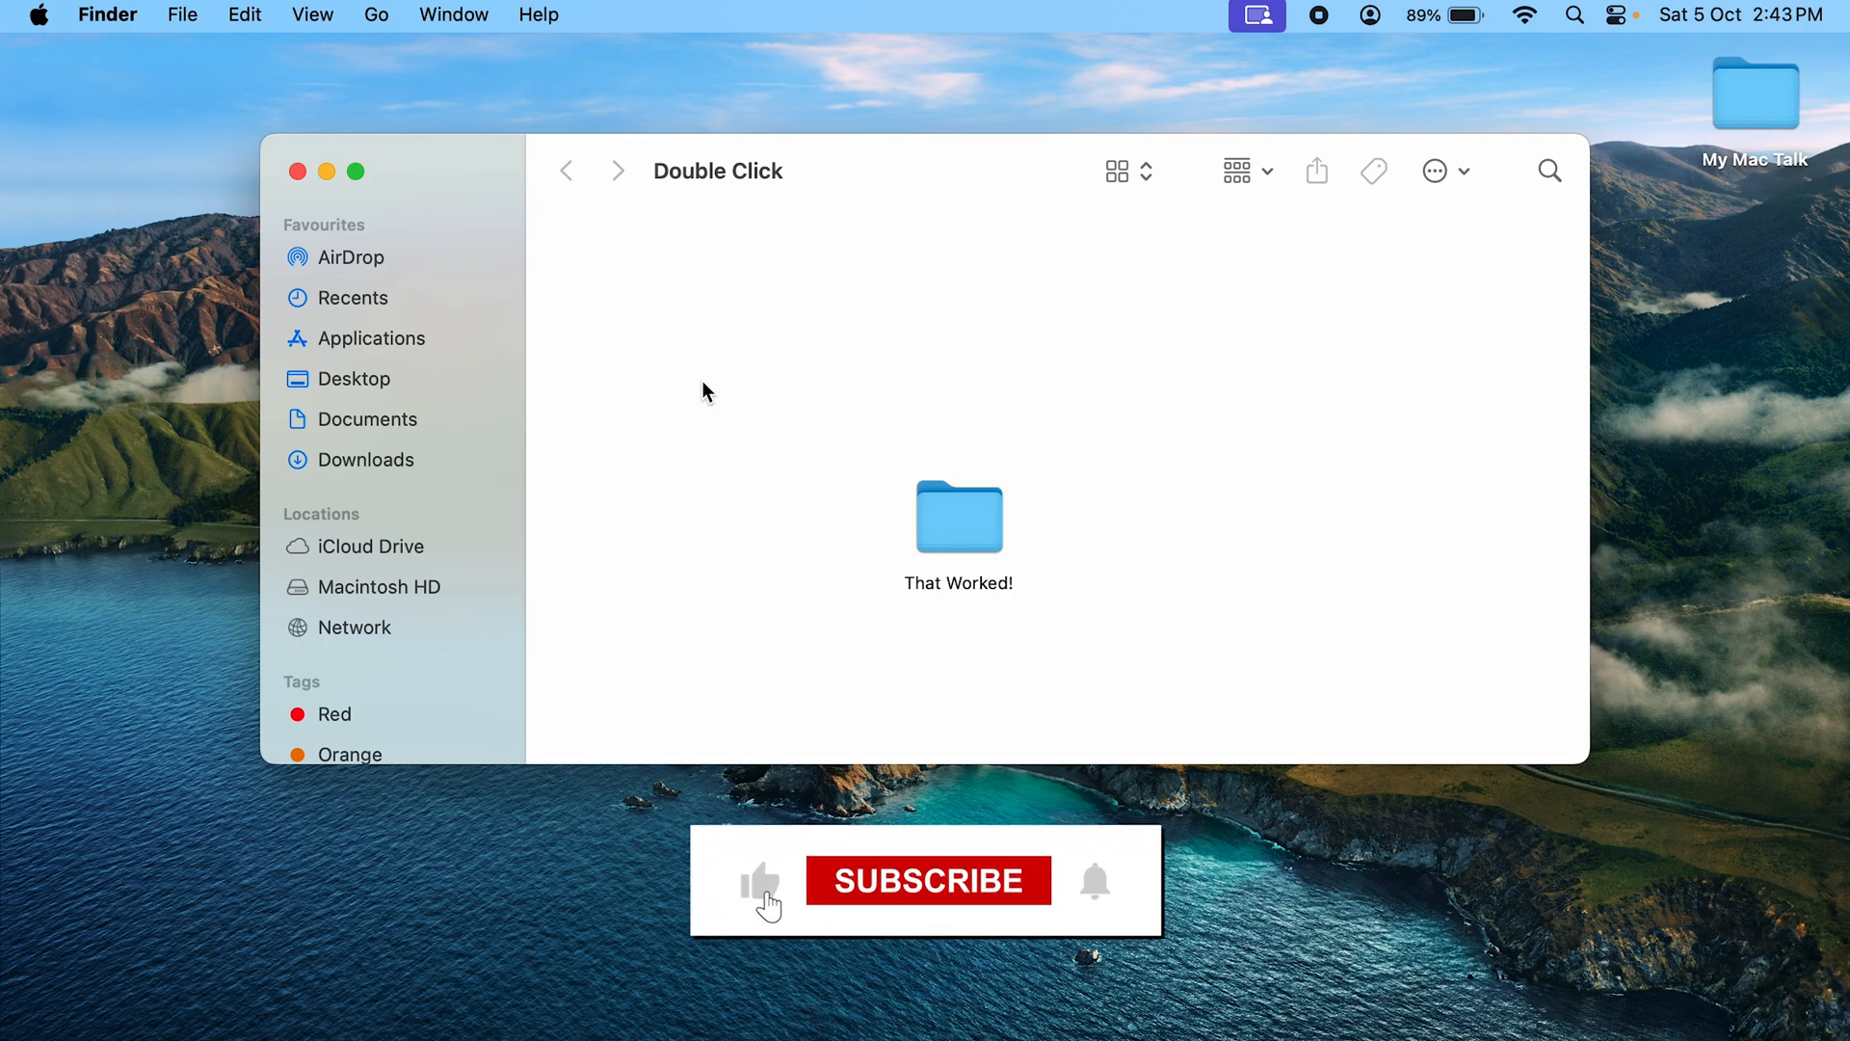
pyautogui.click(927, 879)
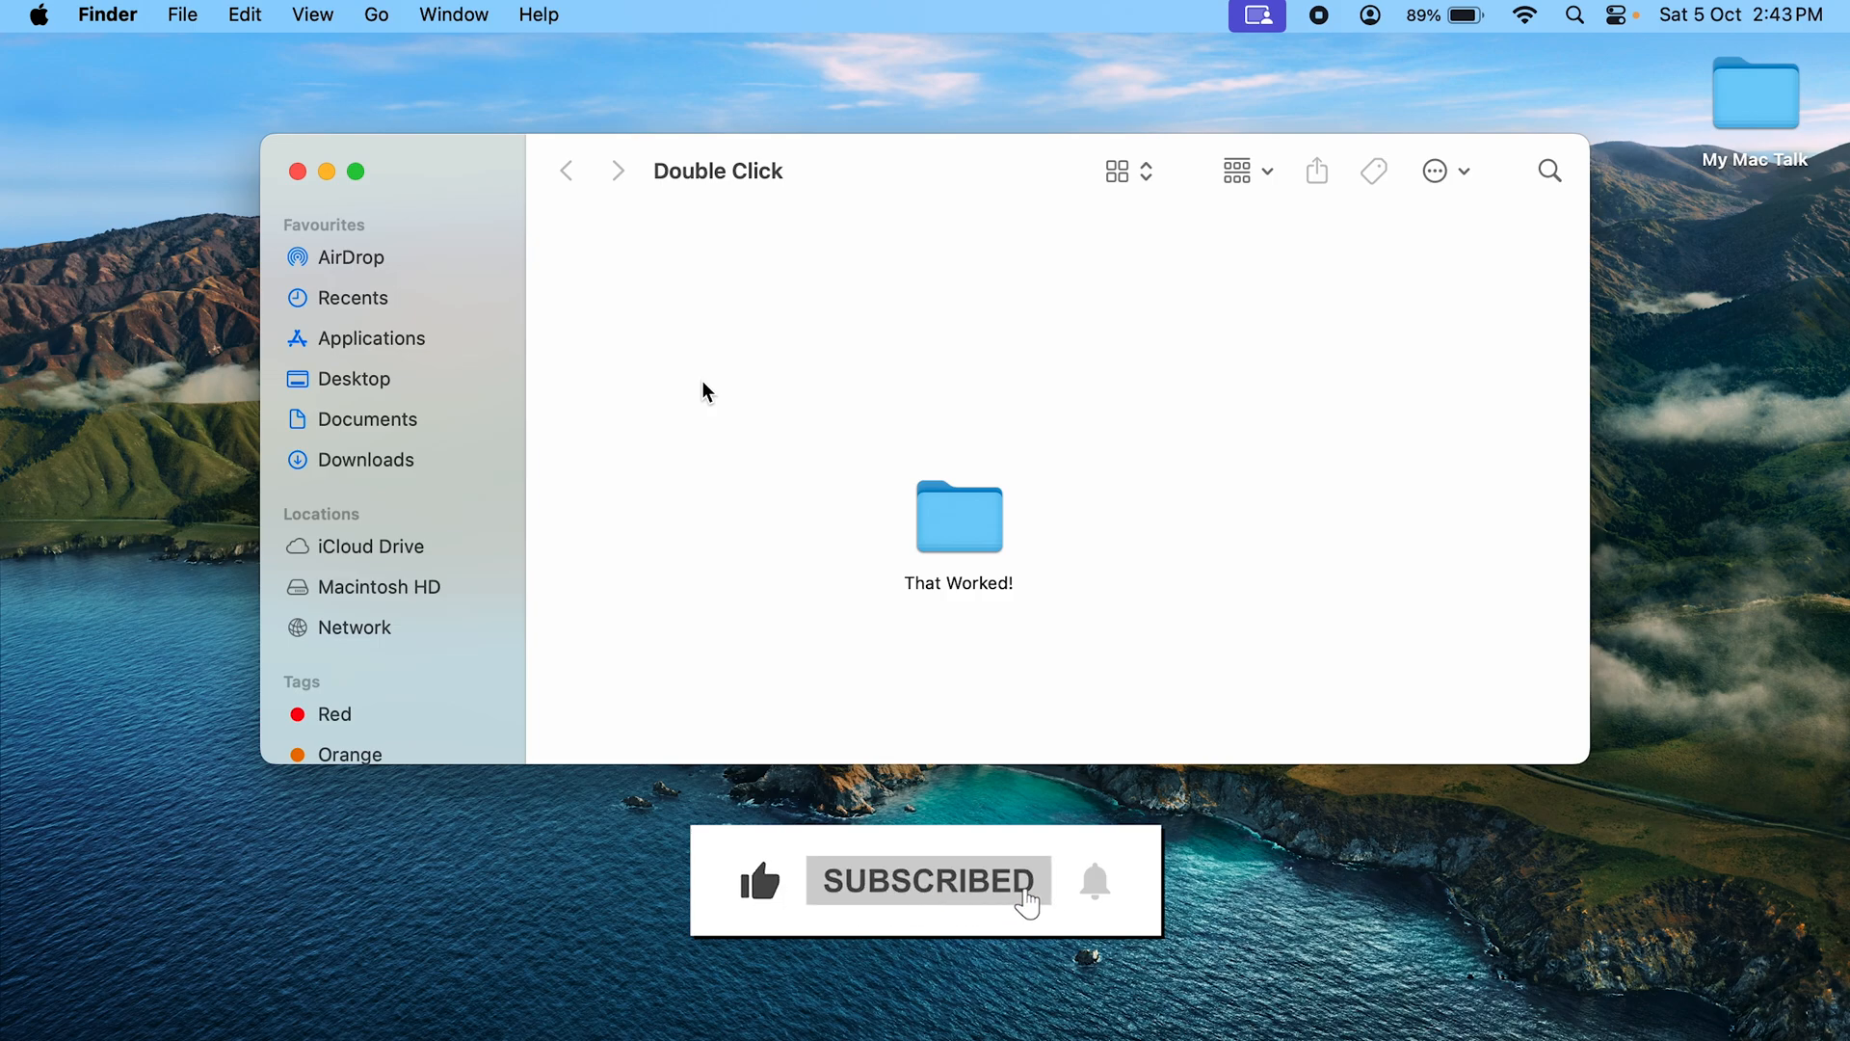